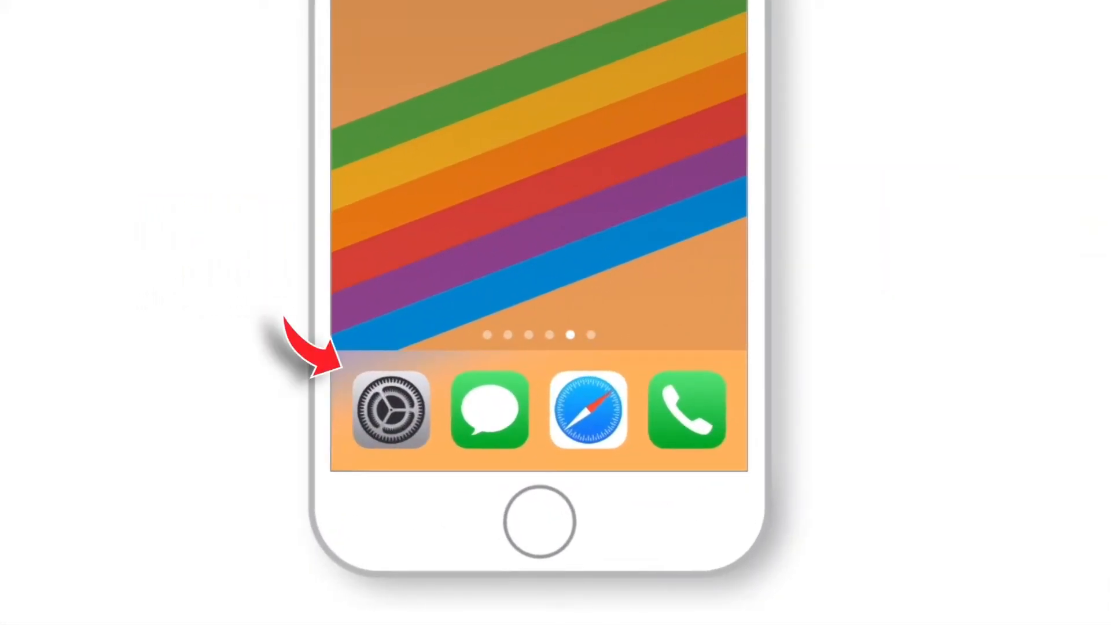
Step: Set Show Previews under Notifications to Never
left_click(390, 410)
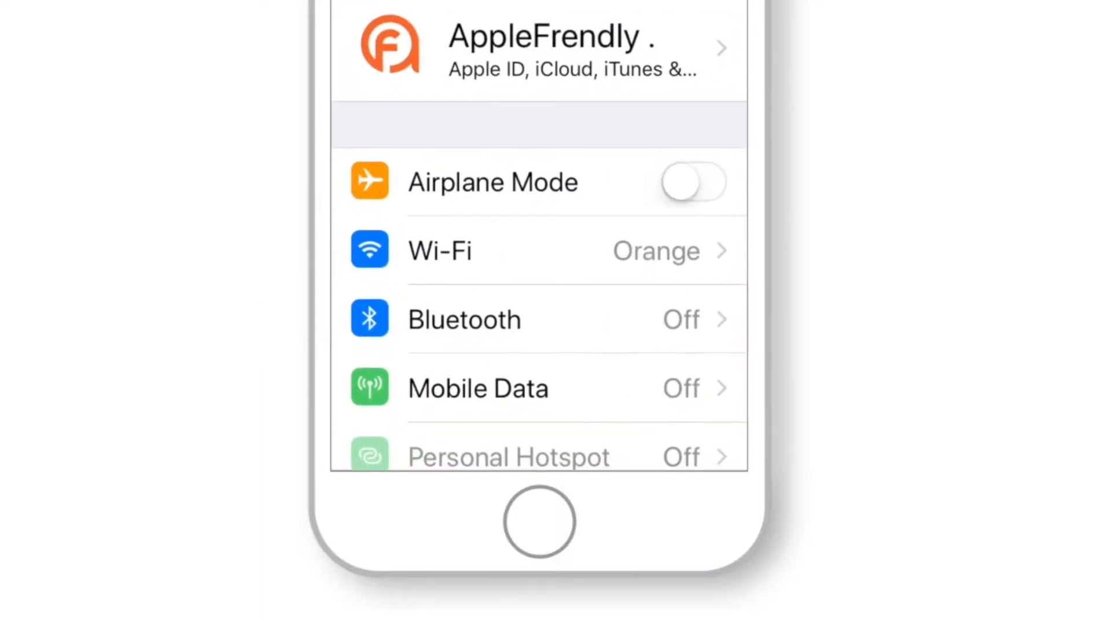
scroll("down", 3)
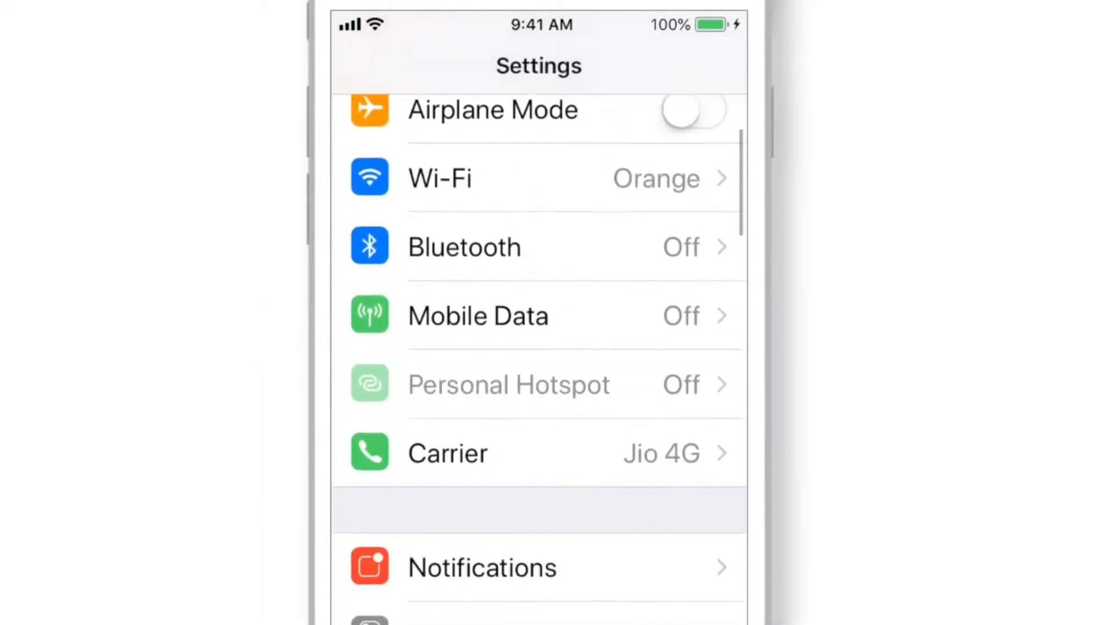
scroll("down", 3)
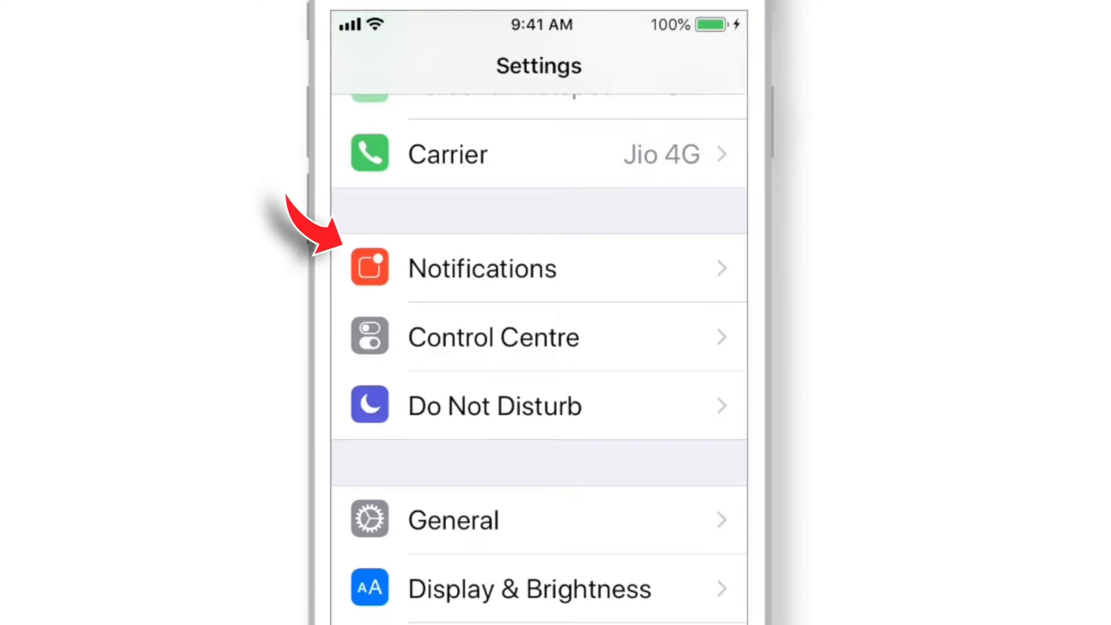
left_click(482, 268)
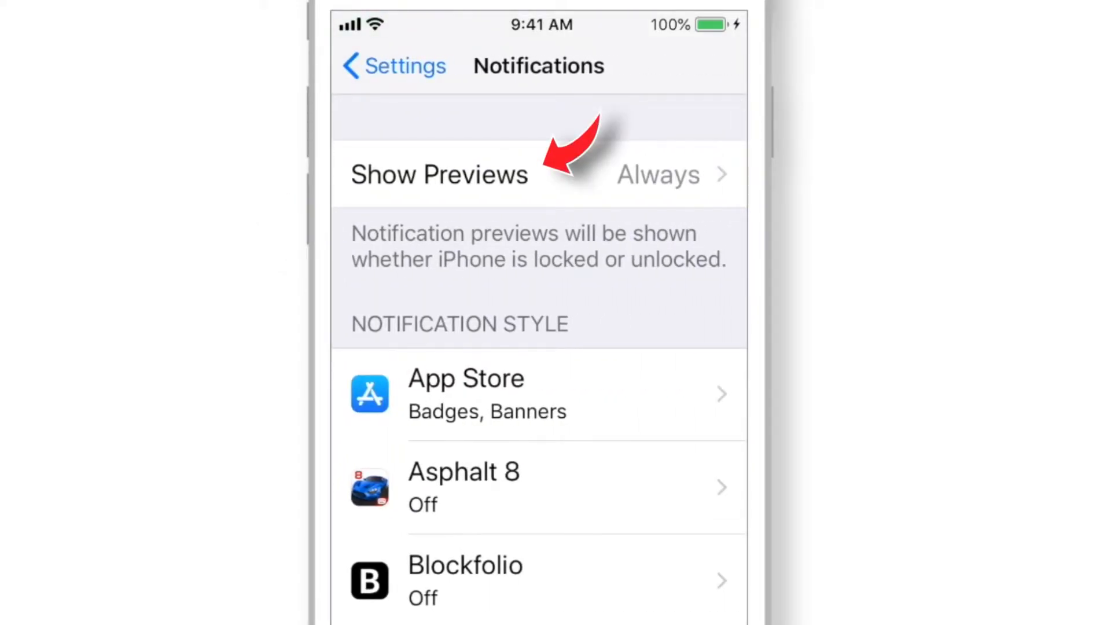
left_click(437, 174)
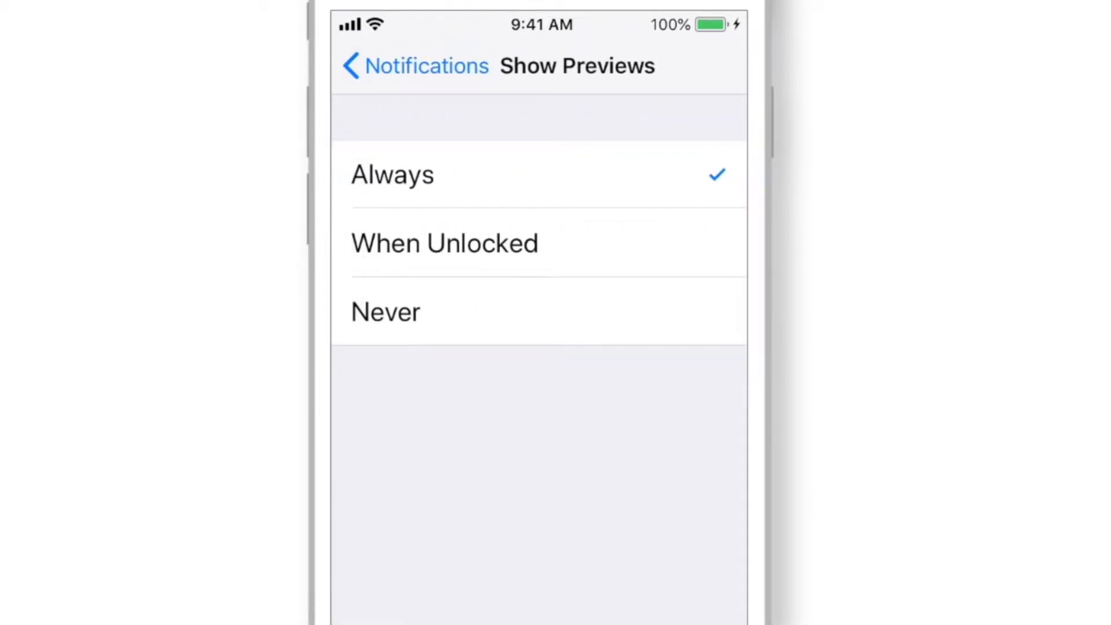
left_click(444, 243)
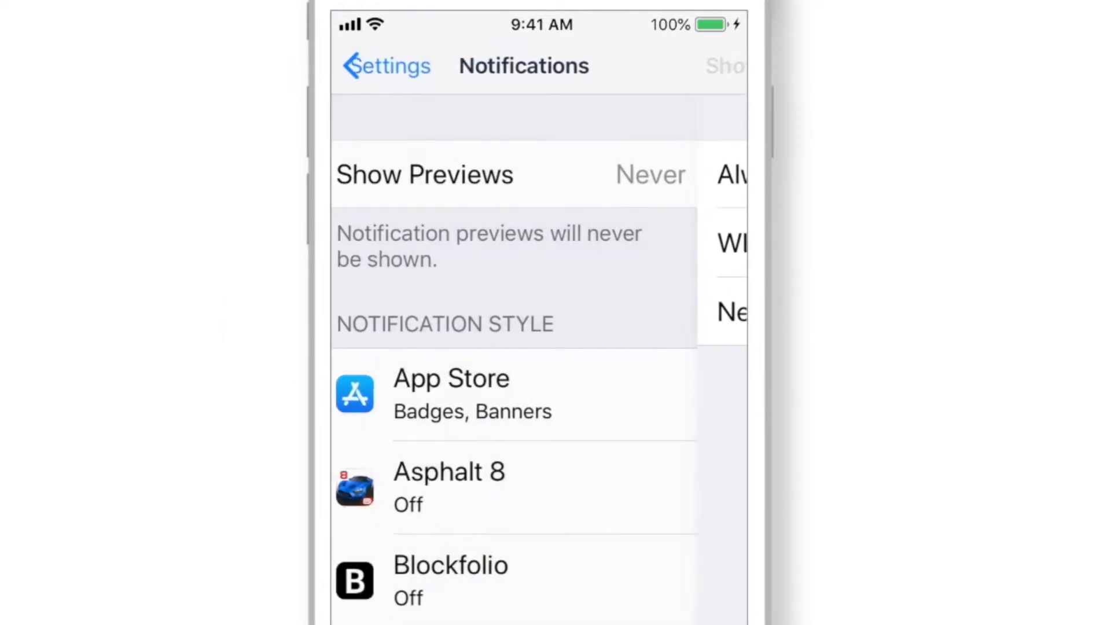
Step: Set WhatsApp's Show Previews to Always, then check its notification on the lock screen
scroll("down", 3)
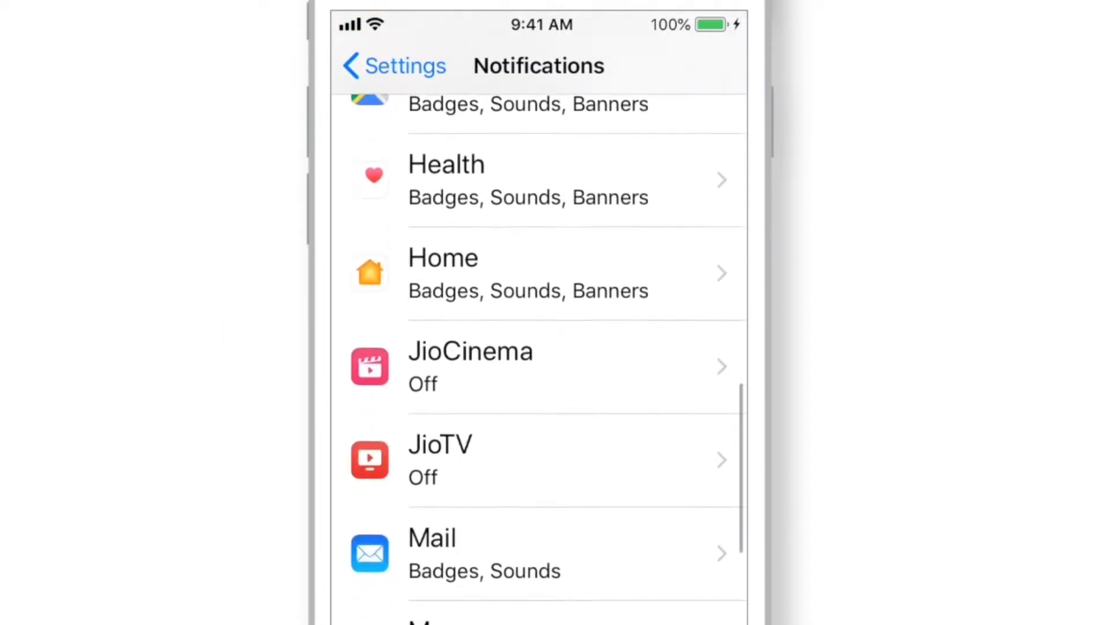
scroll("down", 3)
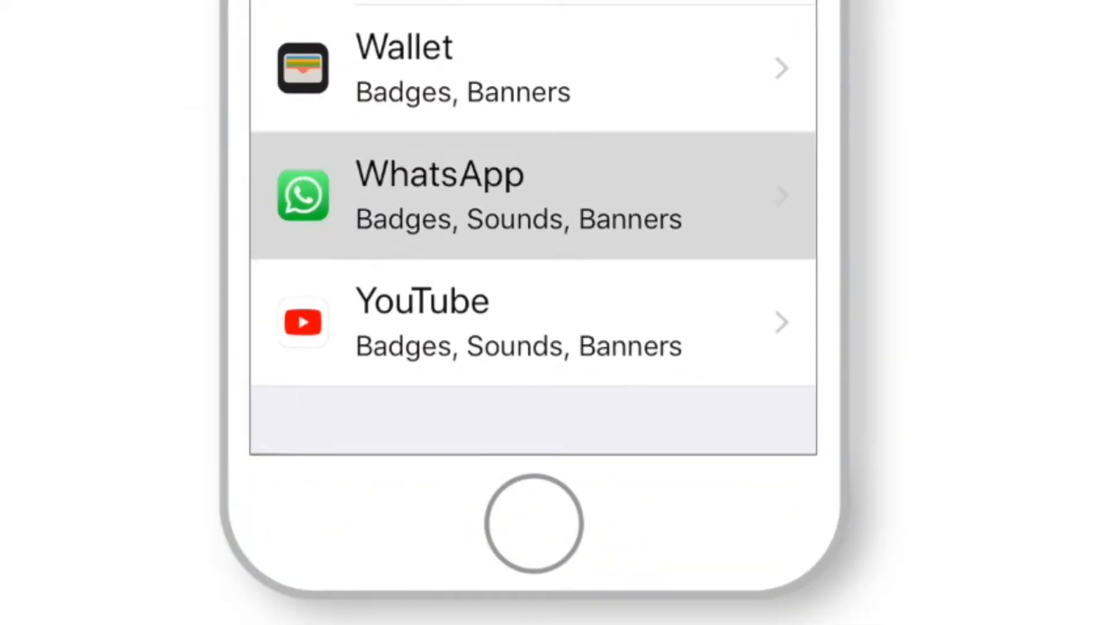
left_click(518, 197)
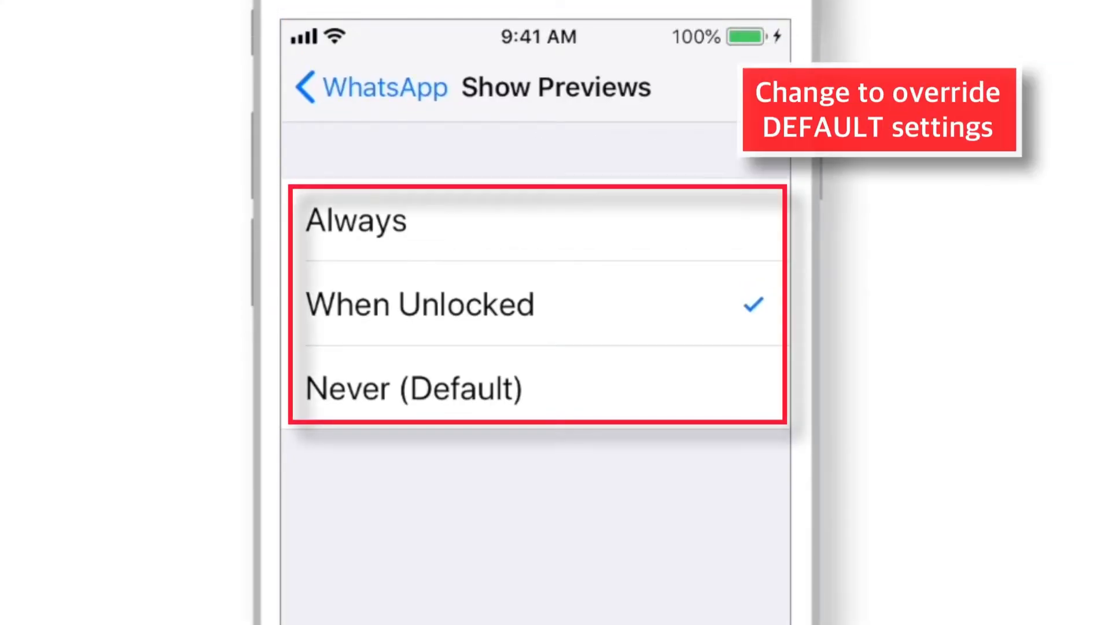
left_click(355, 221)
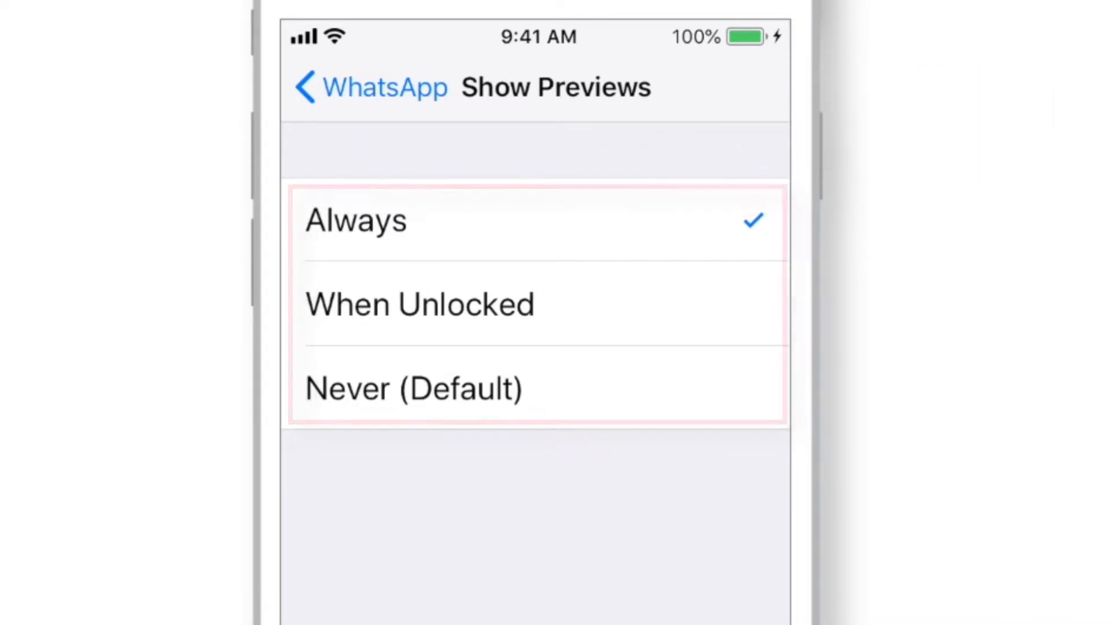
left_click(420, 303)
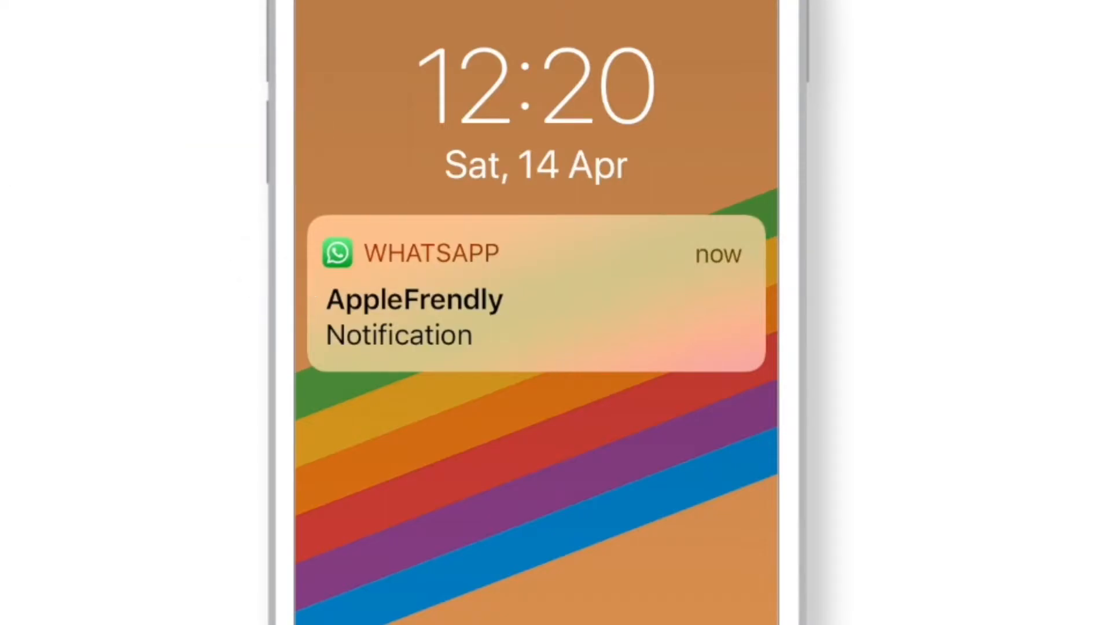
left_click(535, 290)
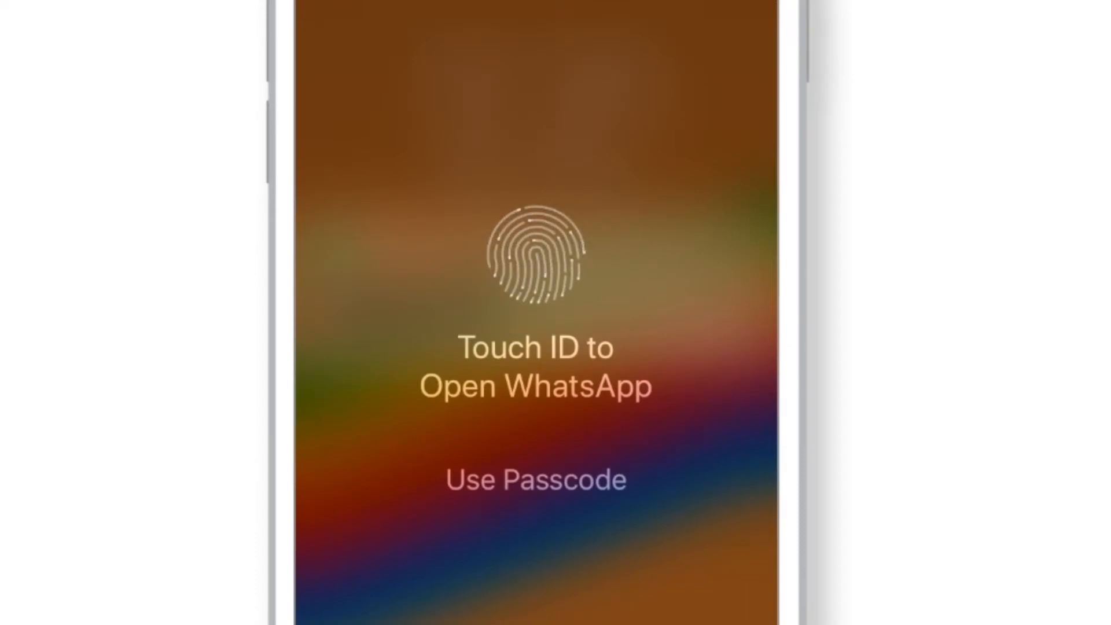
left_click(535, 251)
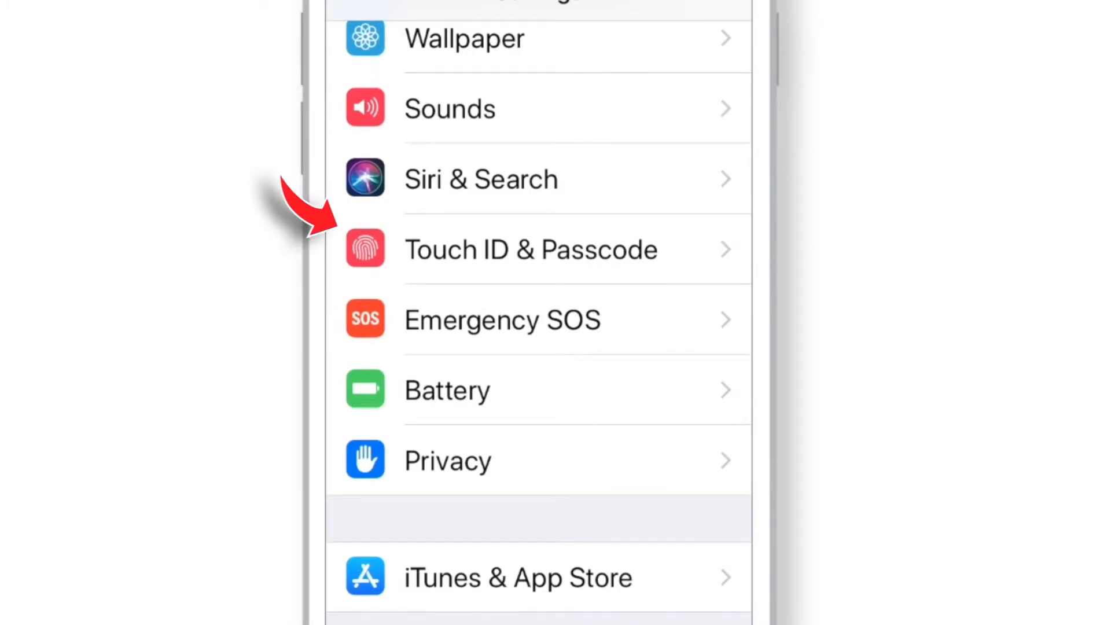
Step: Open Touch ID & Passcode and scroll down to the passcode options
left_click(531, 248)
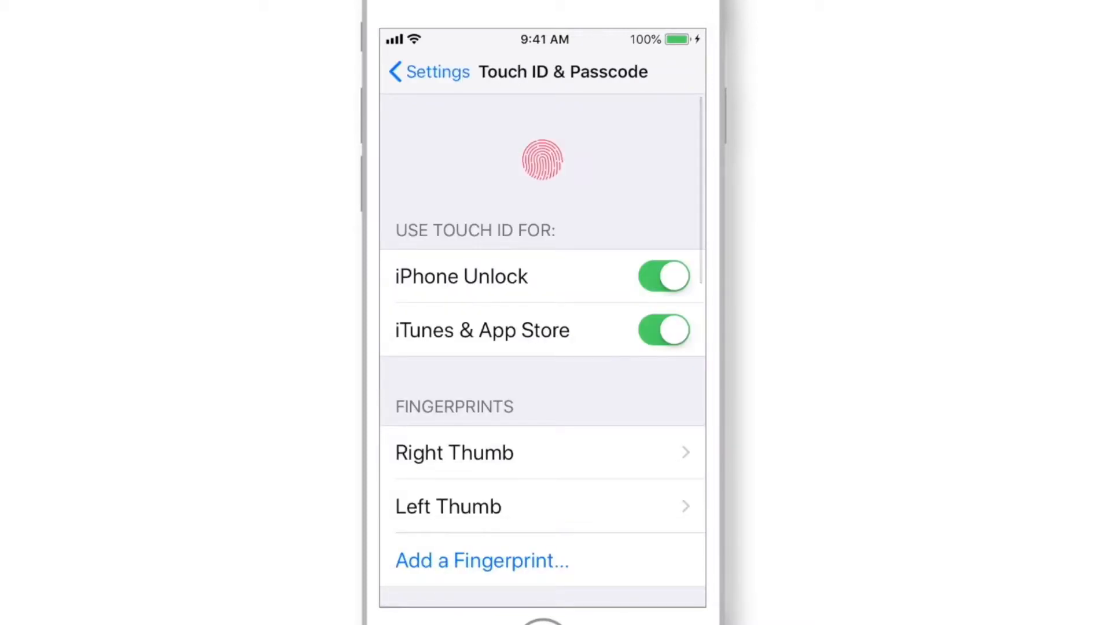
scroll("down", 3)
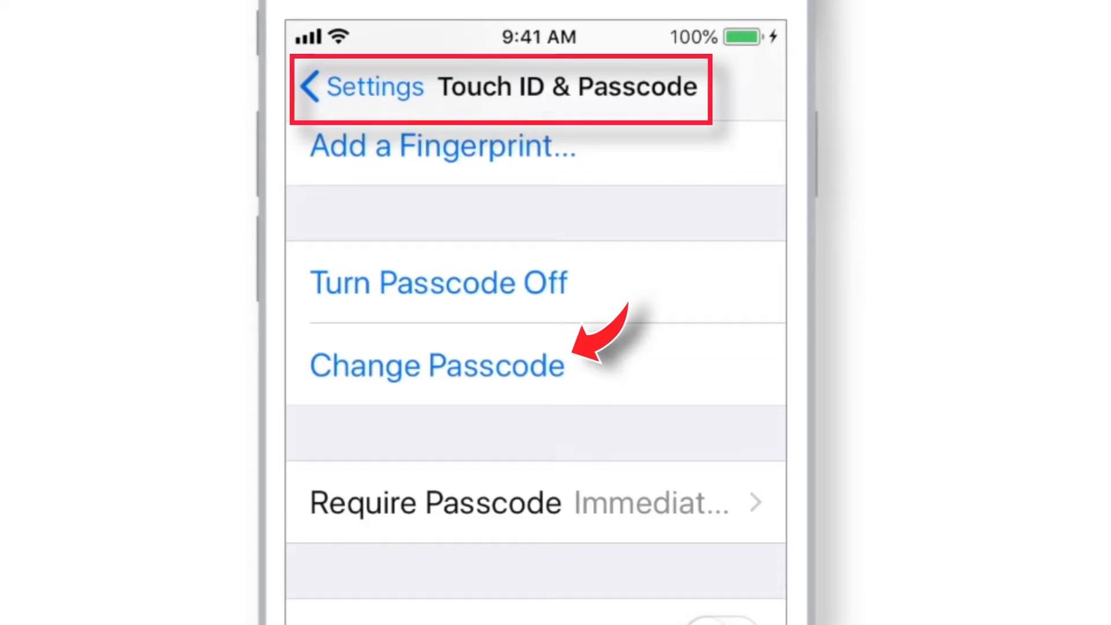
Step: Start Change Passcode and view the stronger passcode type options
left_click(436, 366)
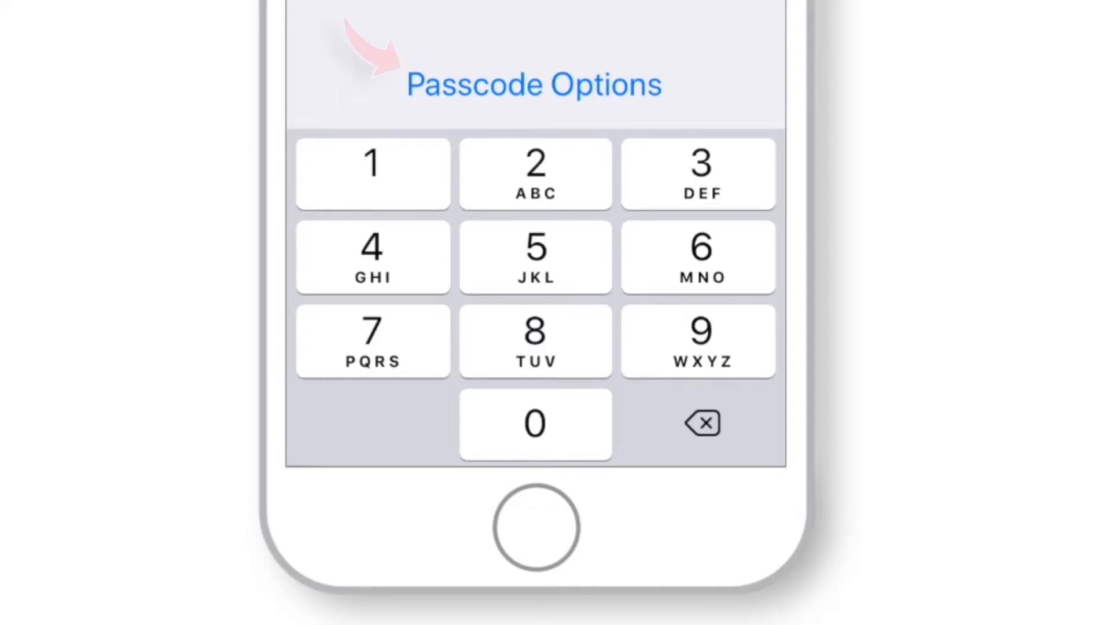
left_click(533, 84)
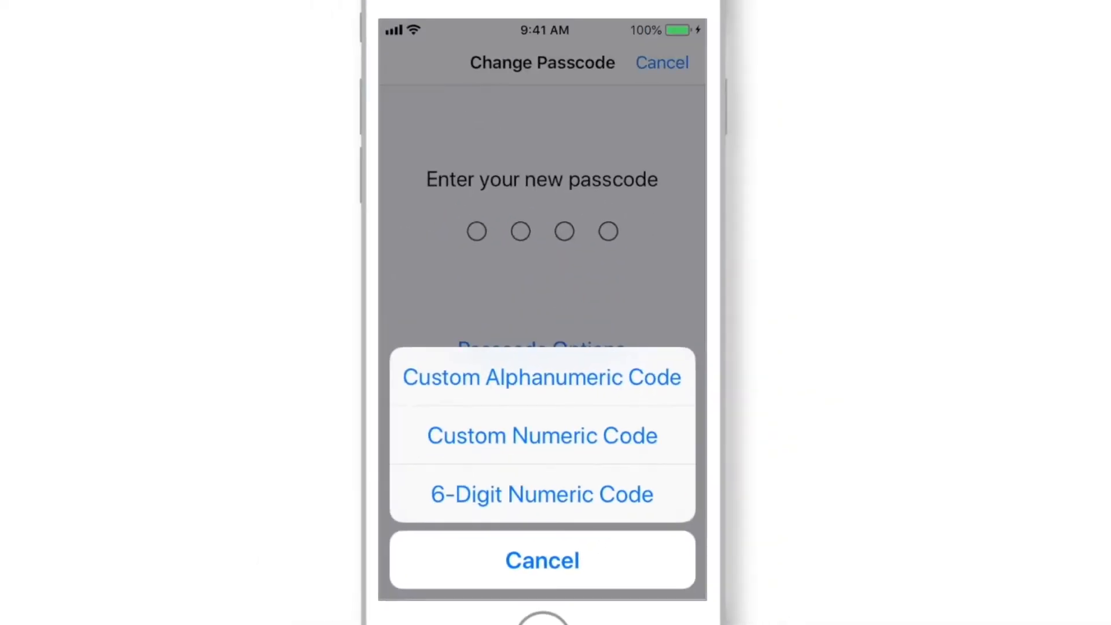
left_click(541, 376)
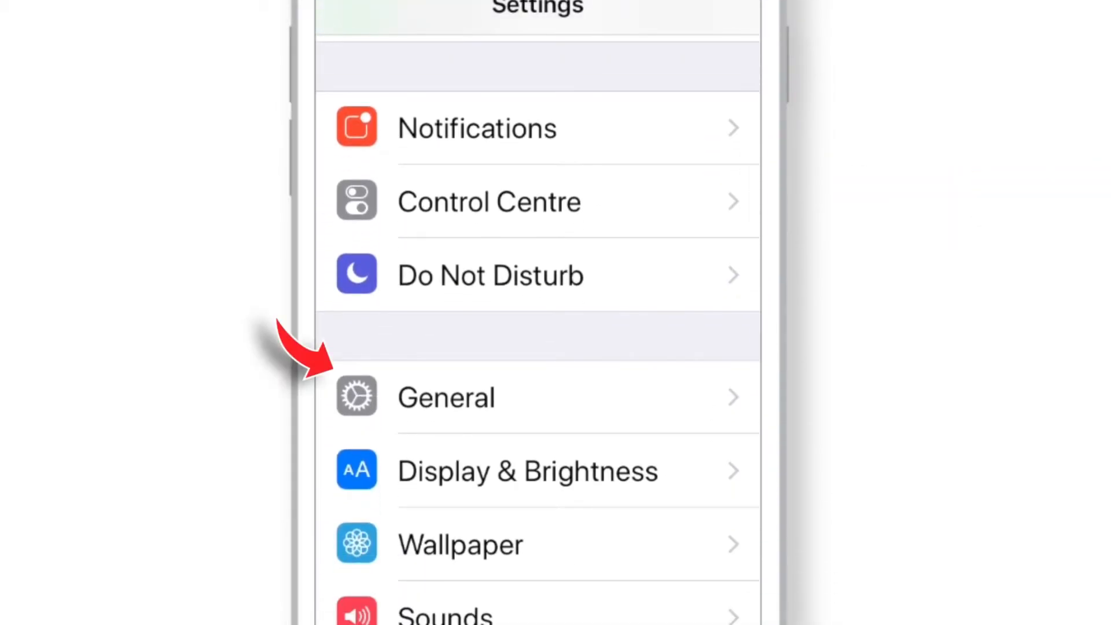
Step: In General > Restrictions, switch off Deleting Apps and In-App Purchases
left_click(445, 397)
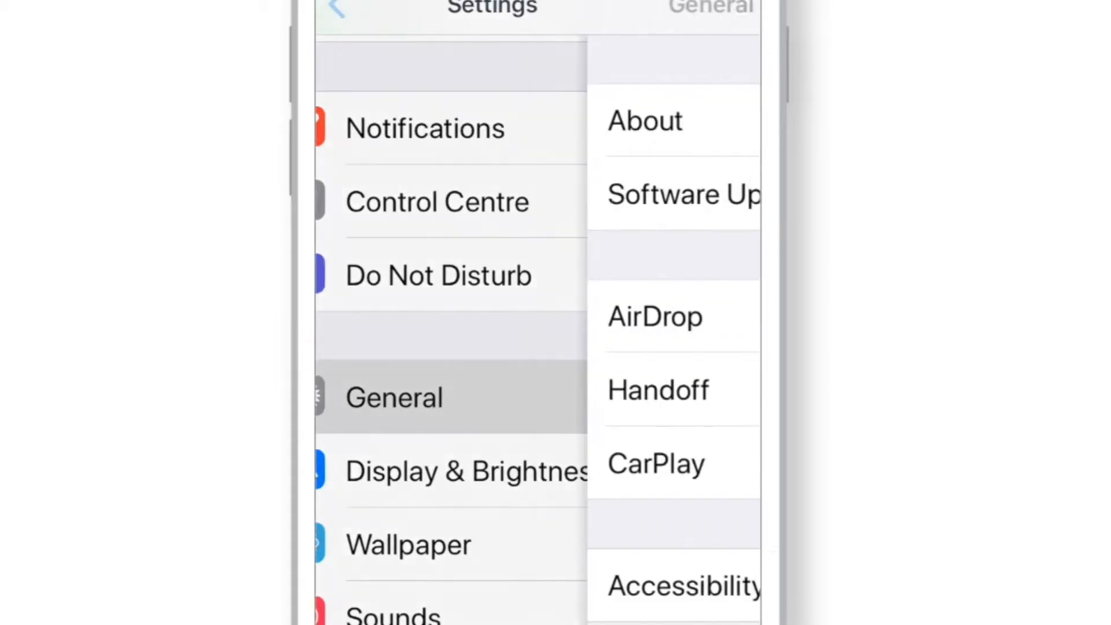
left_click(395, 396)
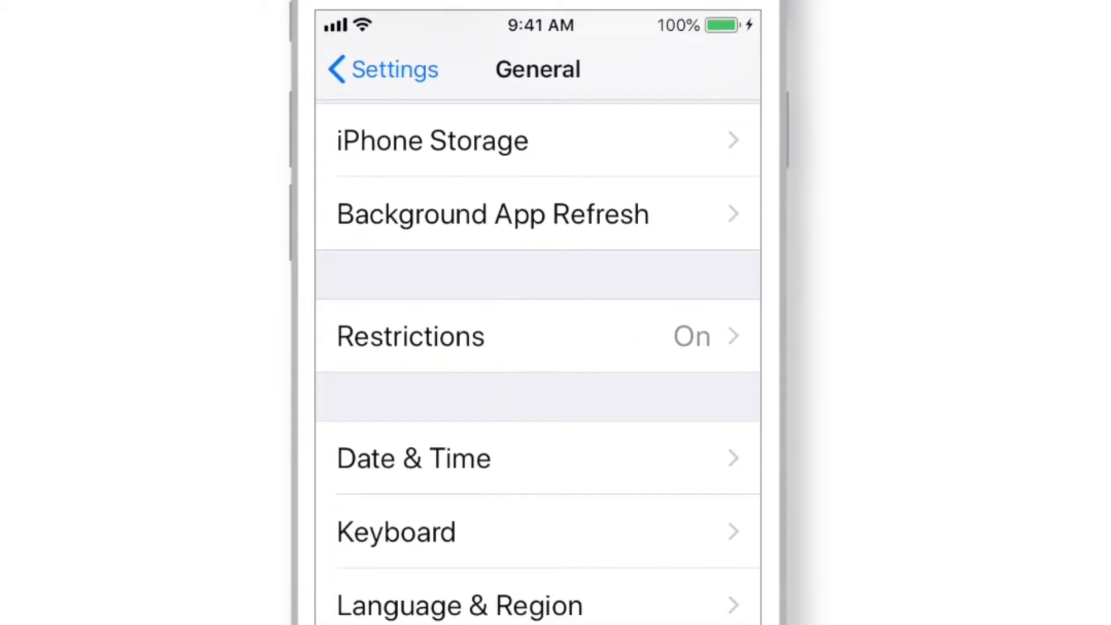
left_click(409, 336)
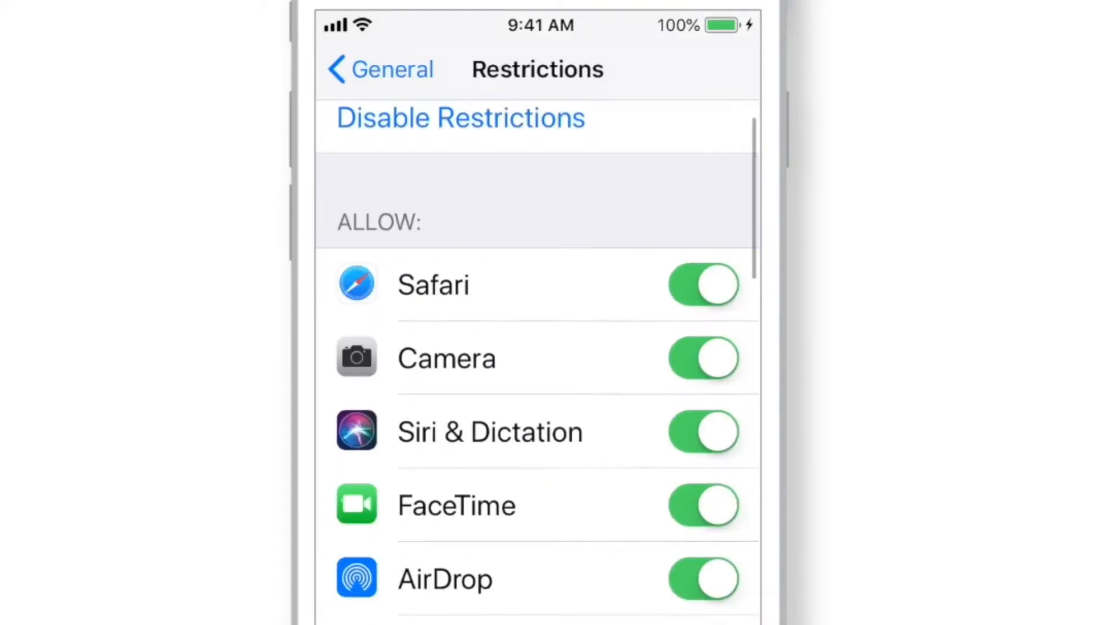
scroll("down", 3)
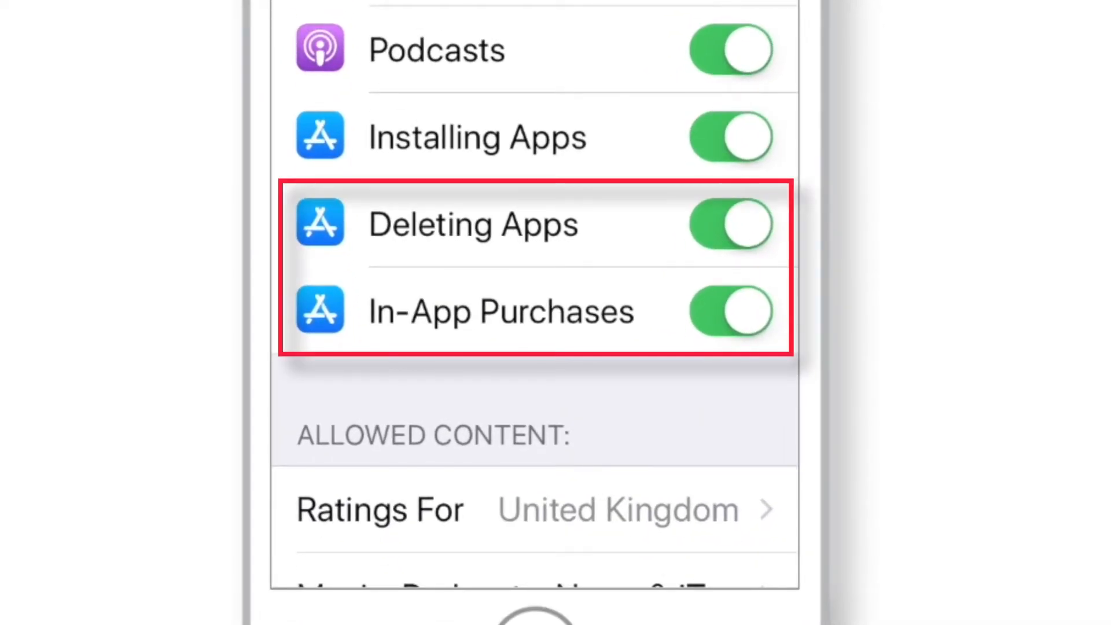
left_click(730, 224)
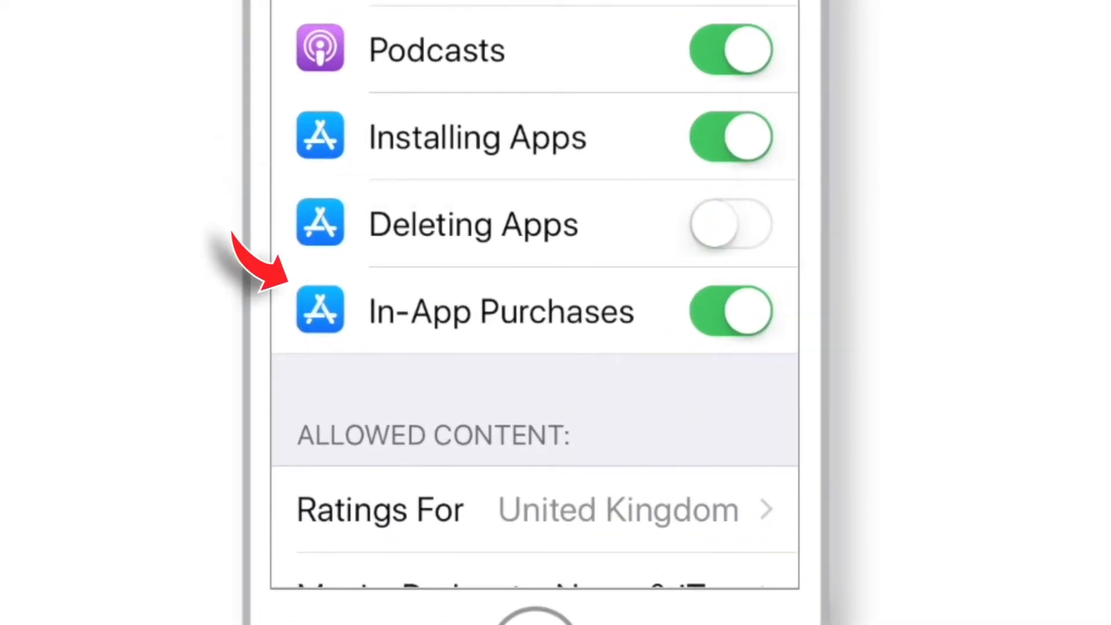
left_click(730, 312)
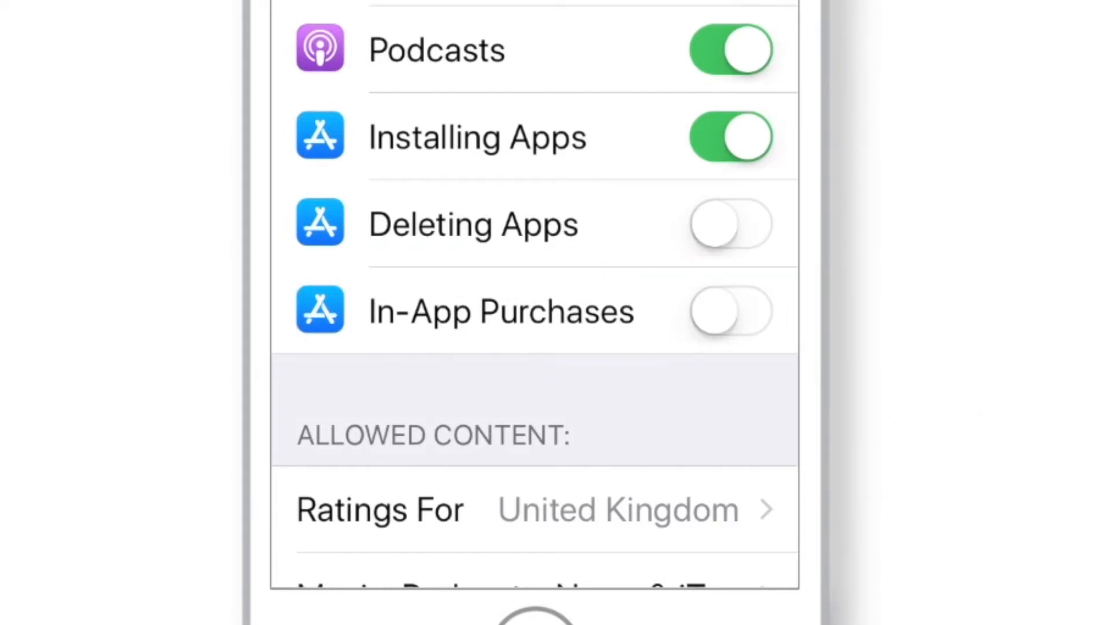
scroll("down", 3)
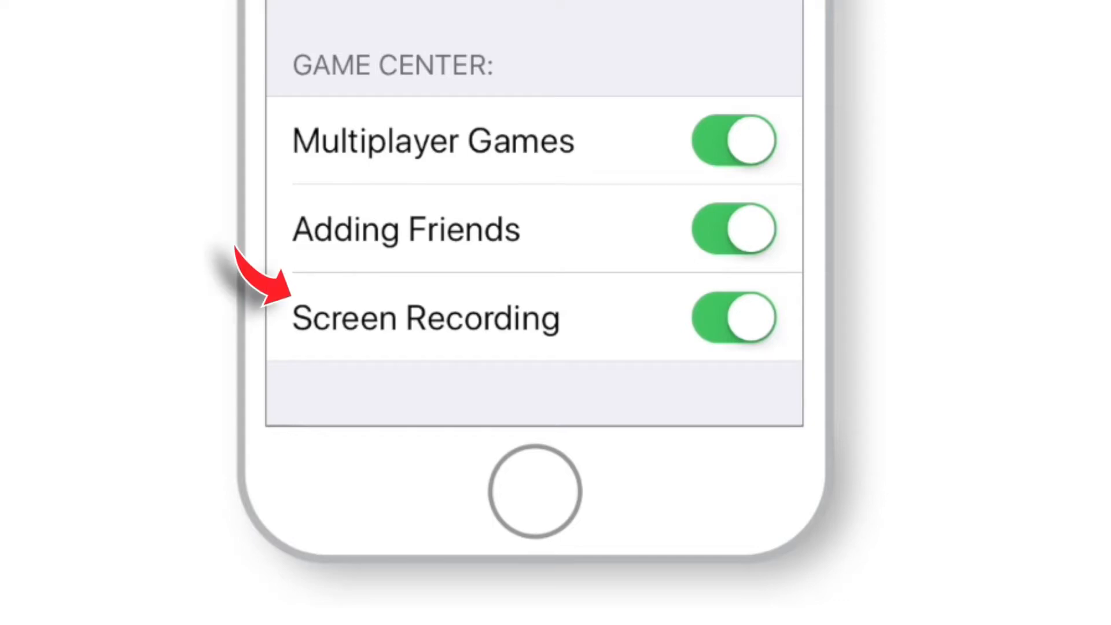
left_click(732, 318)
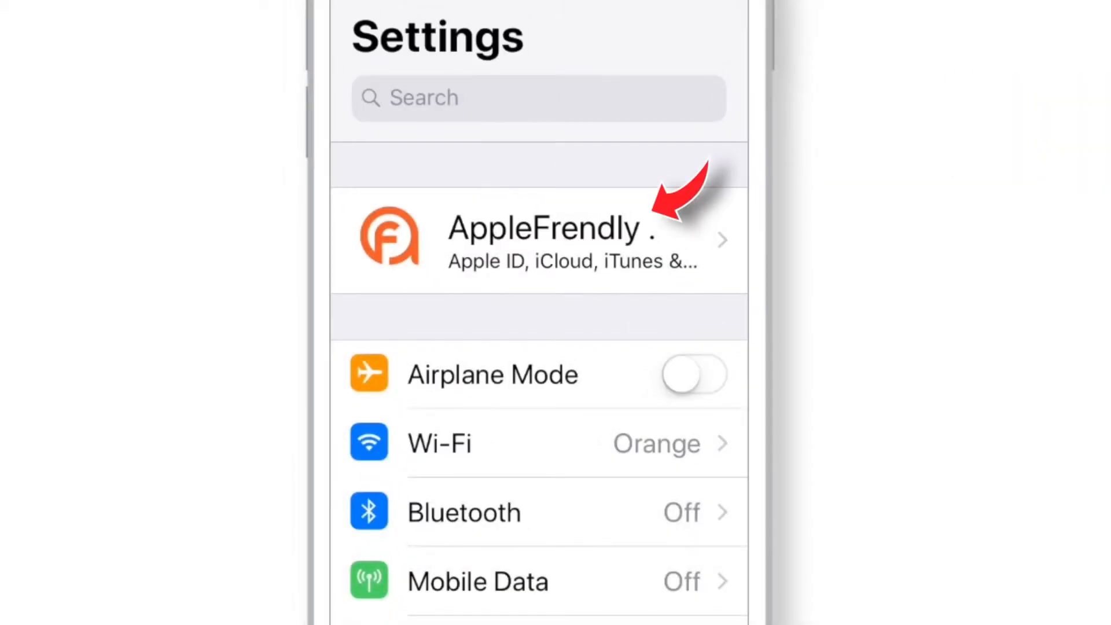
Step: Go through Apple ID > iCloud to the Find My iPhone setting
left_click(539, 239)
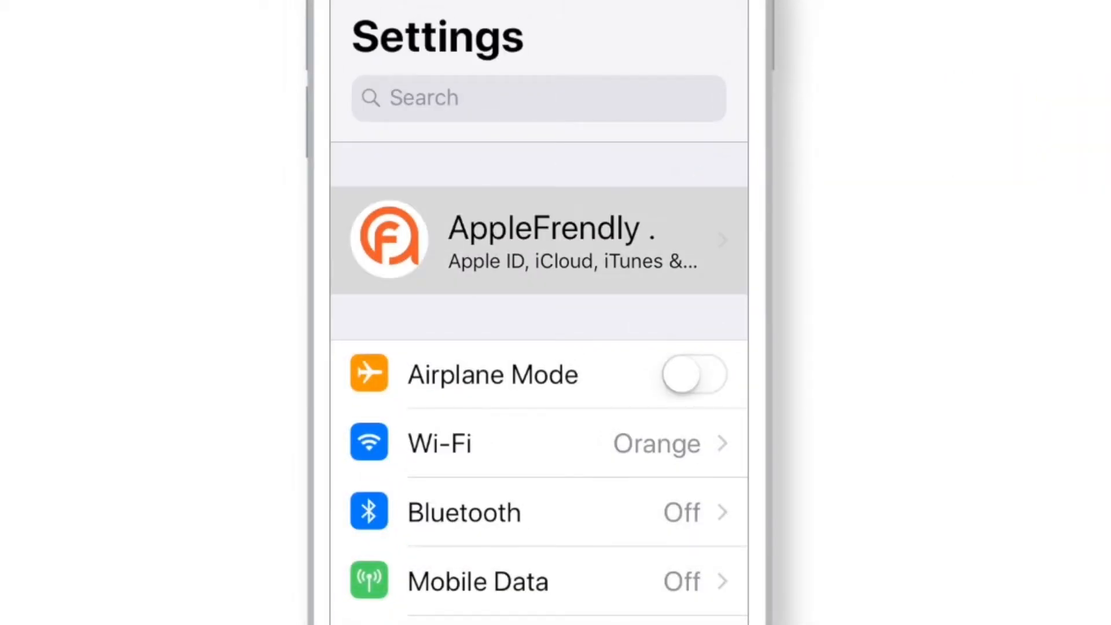
left_click(538, 239)
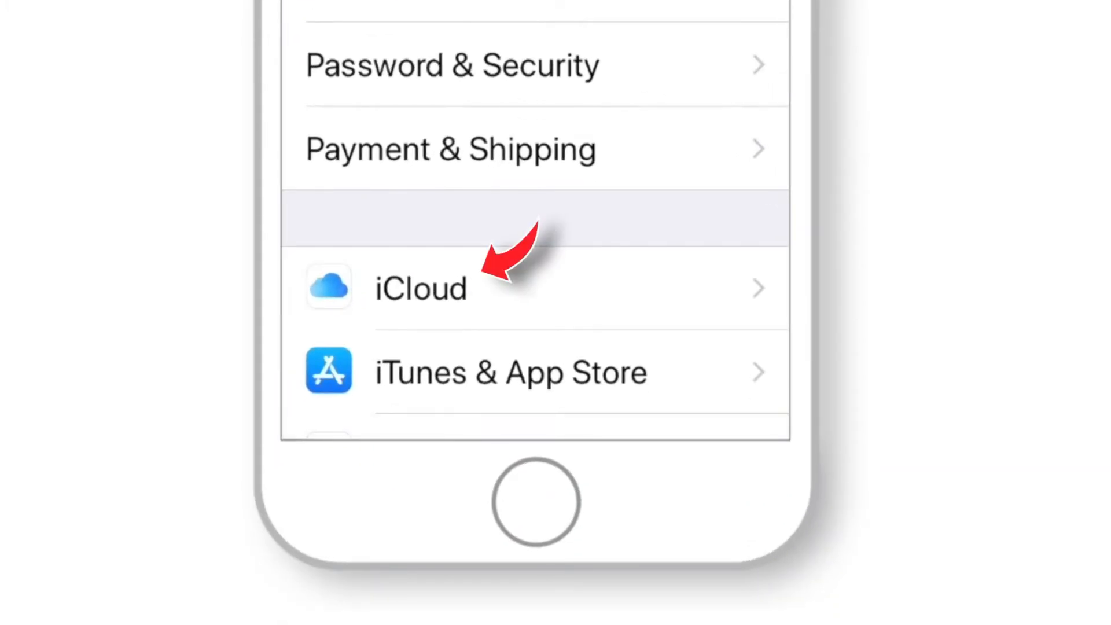
left_click(420, 287)
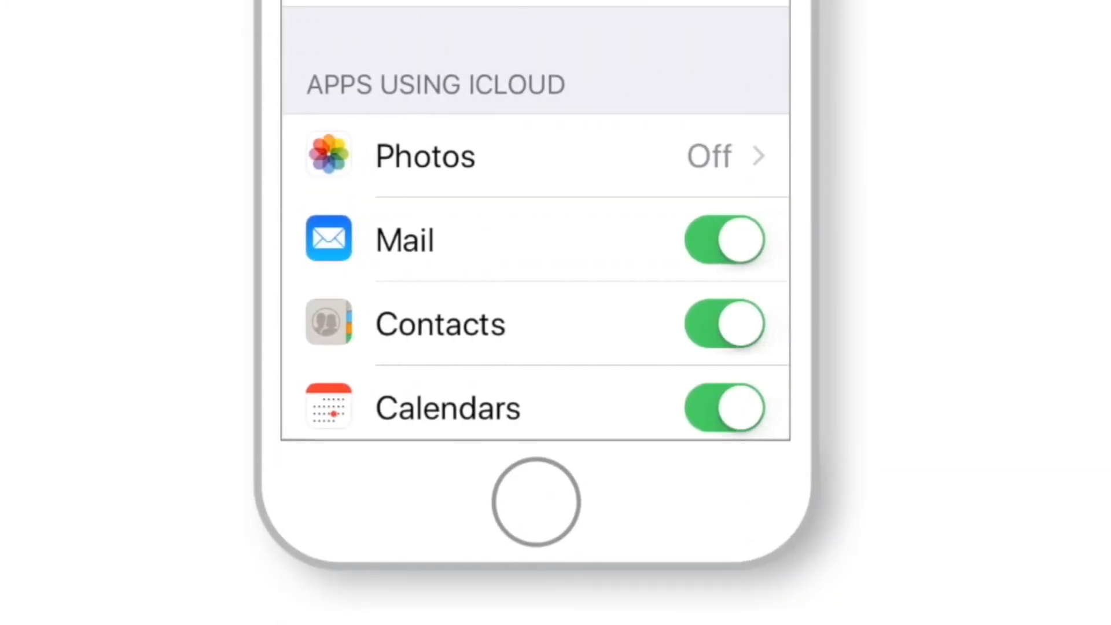
scroll("down", 3)
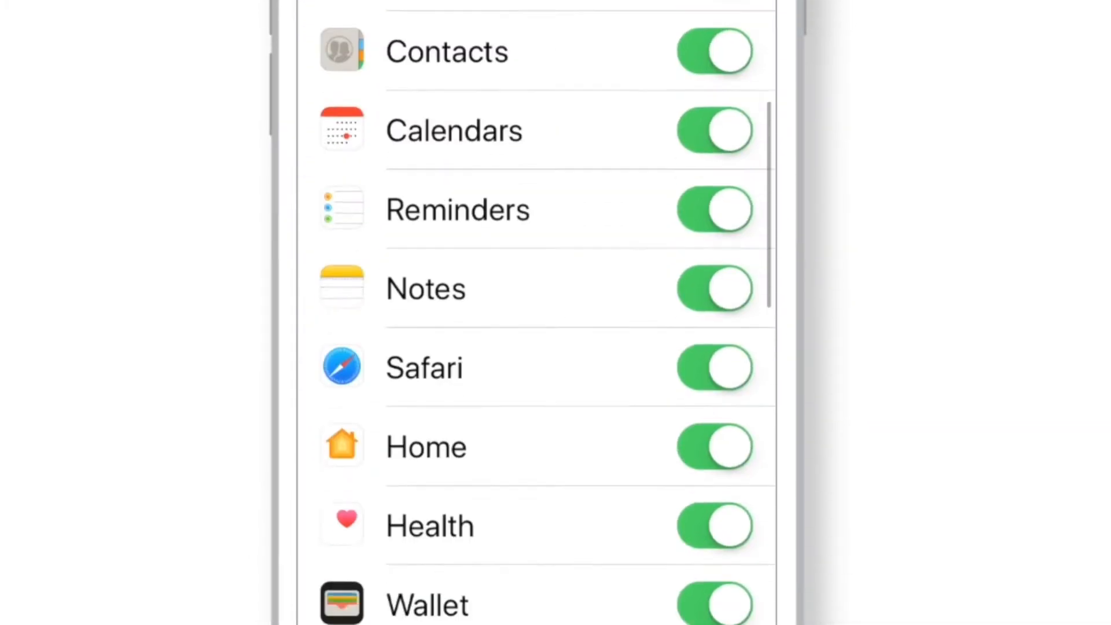
scroll("down", 3)
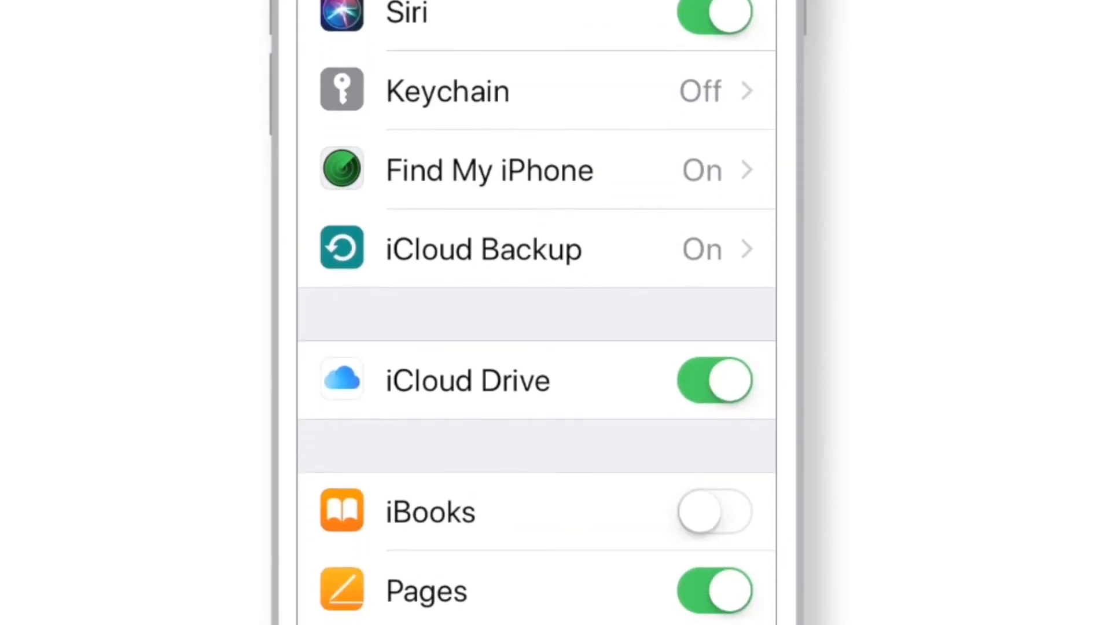
left_click(489, 170)
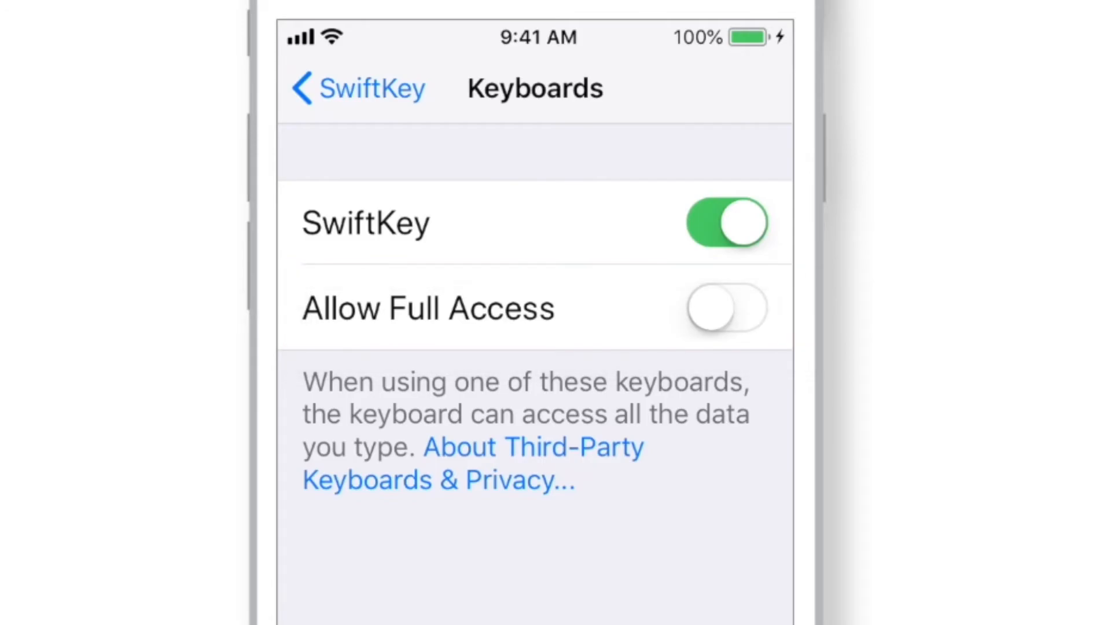
Step: Toggle SwiftKey's Allow Full Access and answer the data-sharing warning
left_click(725, 307)
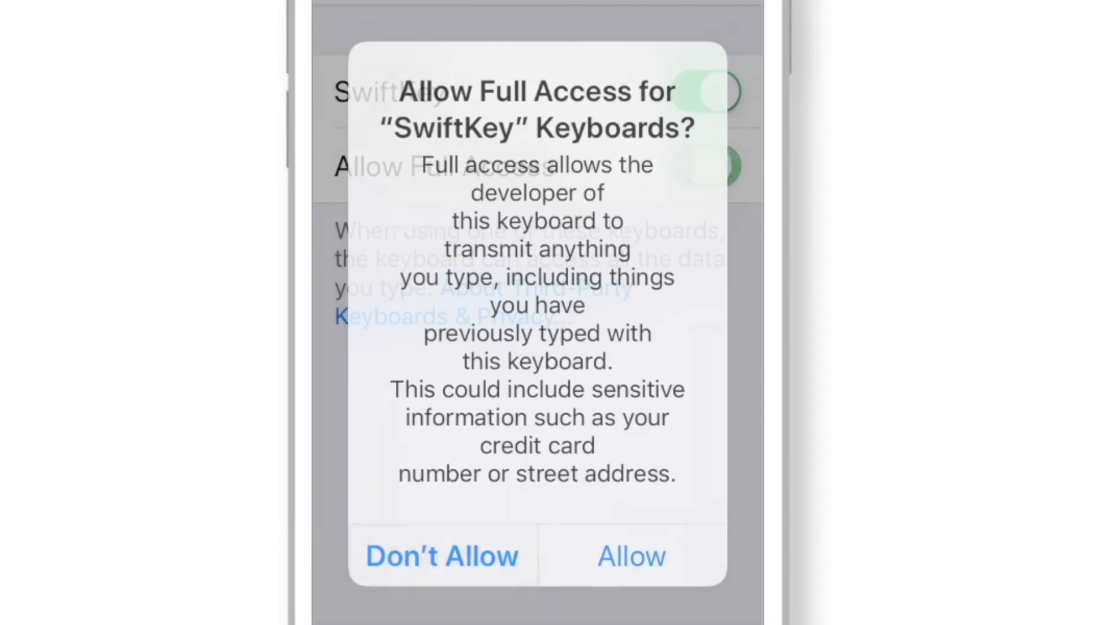
left_click(441, 556)
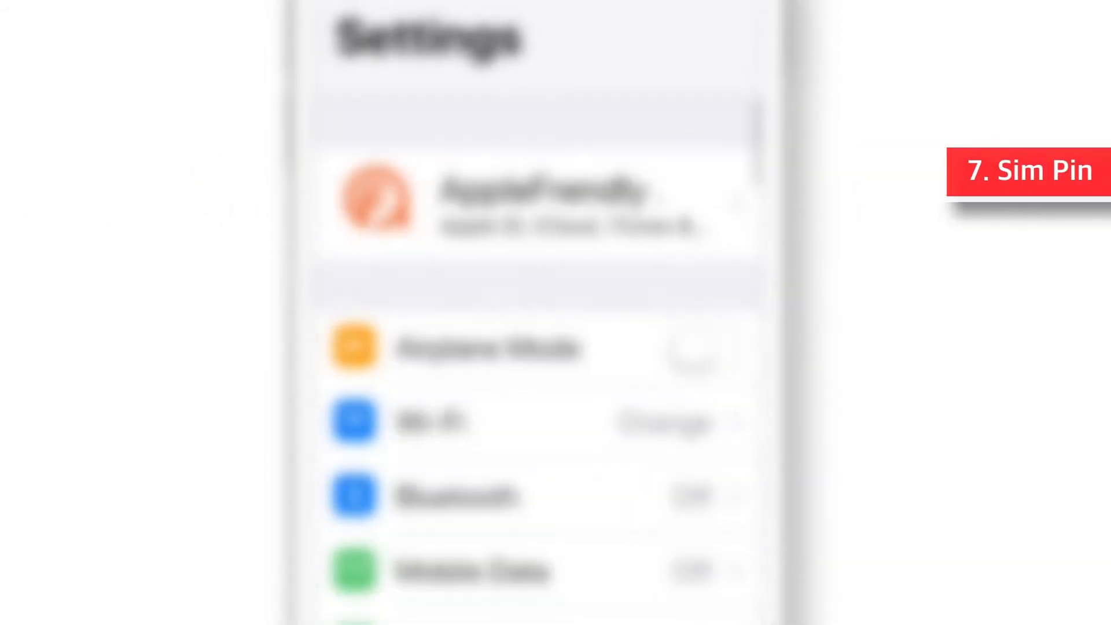
Step: Open the SIM PIN page under Phone settings
scroll("down", 3)
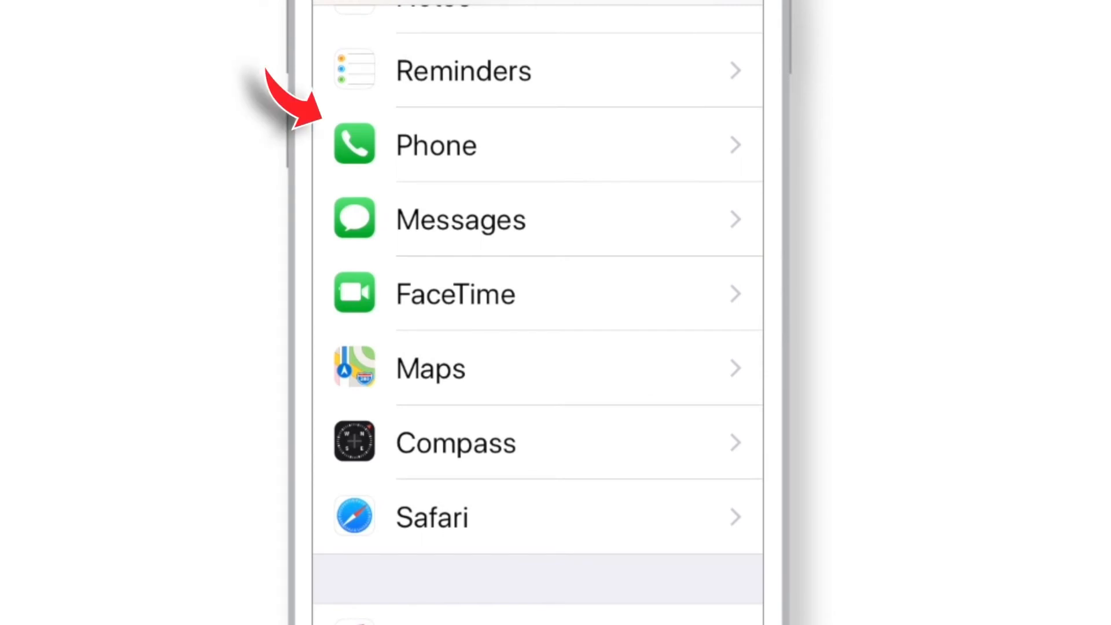
left_click(435, 145)
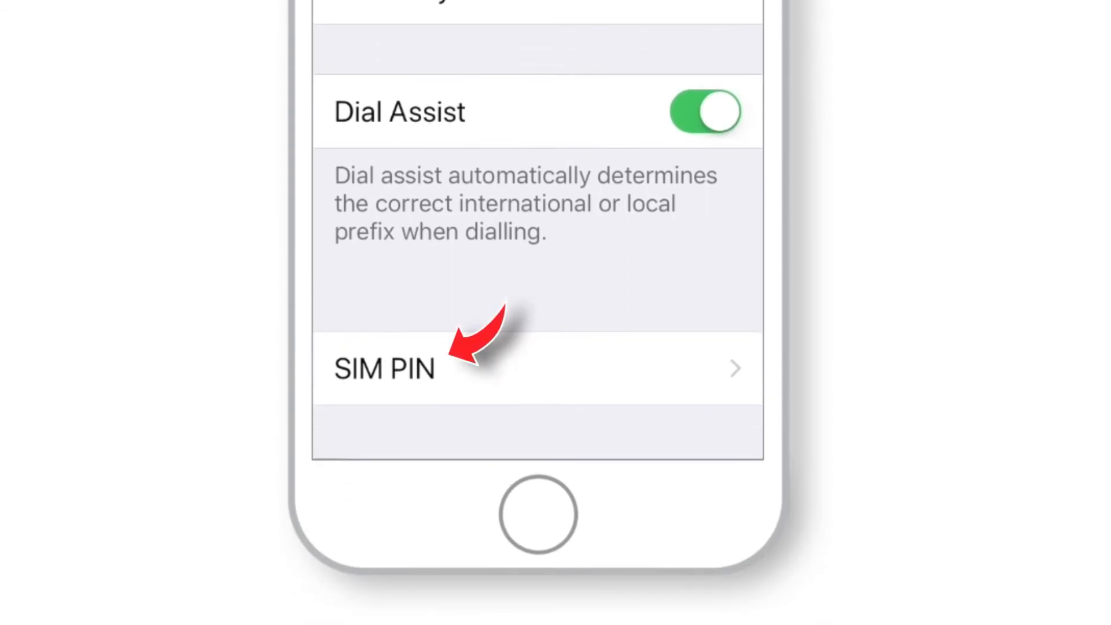
left_click(384, 368)
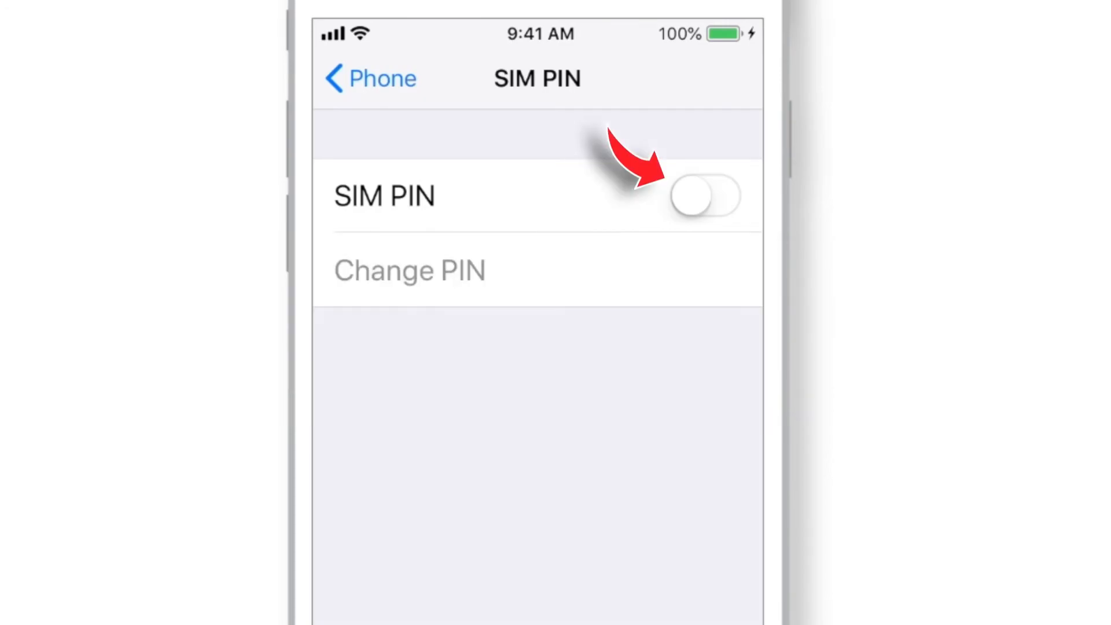
Step: Enable SIM PIN with a four-digit PIN, then switch it back off
left_click(703, 196)
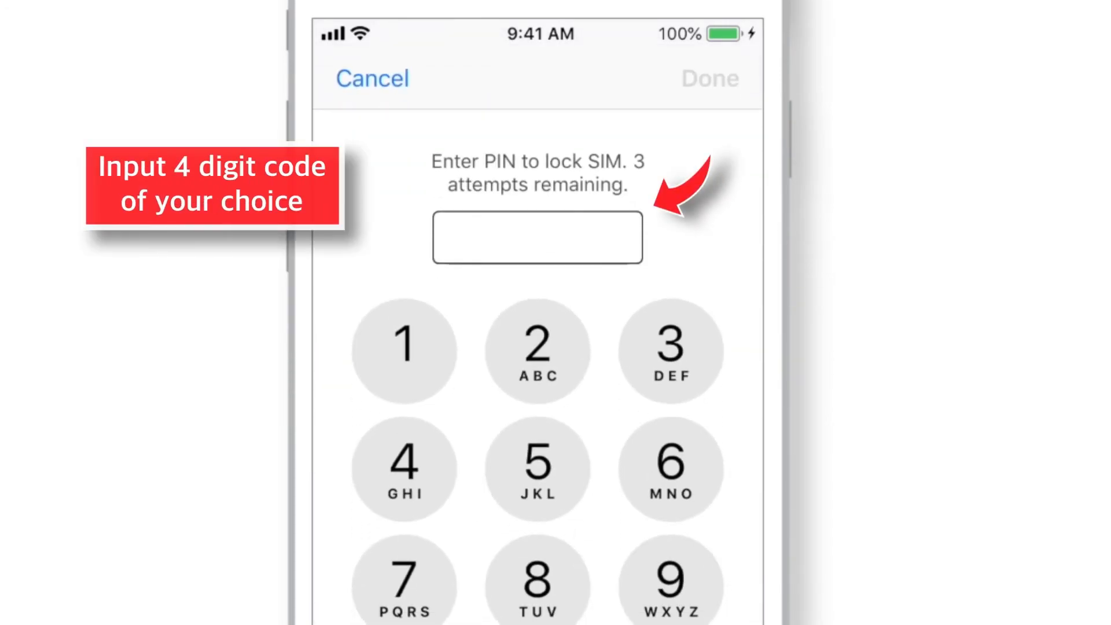
left_click(403, 350)
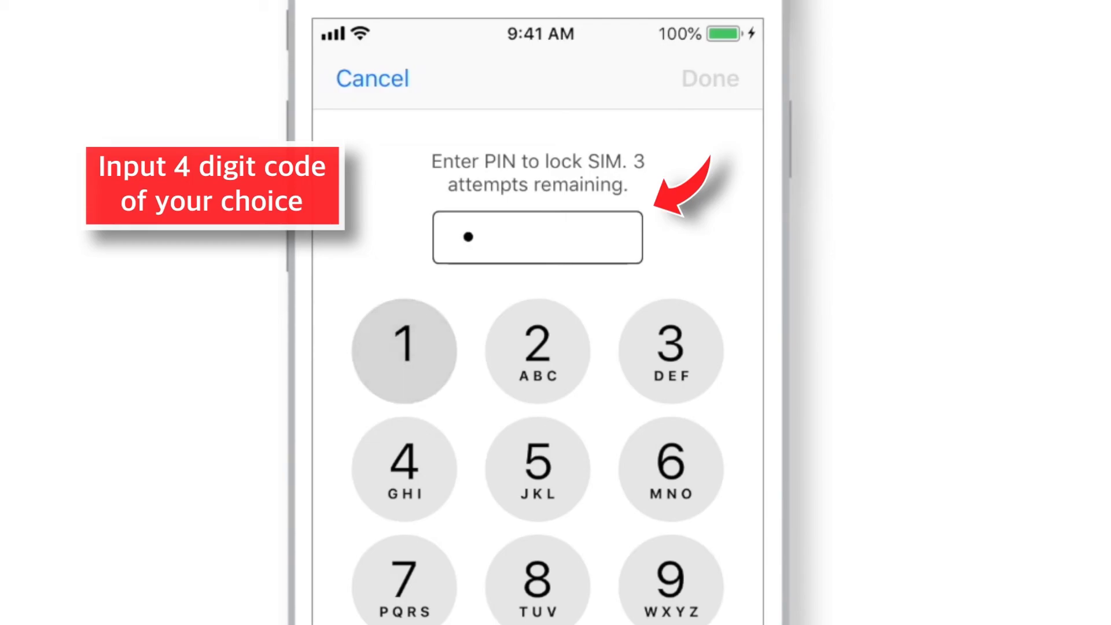
type("234")
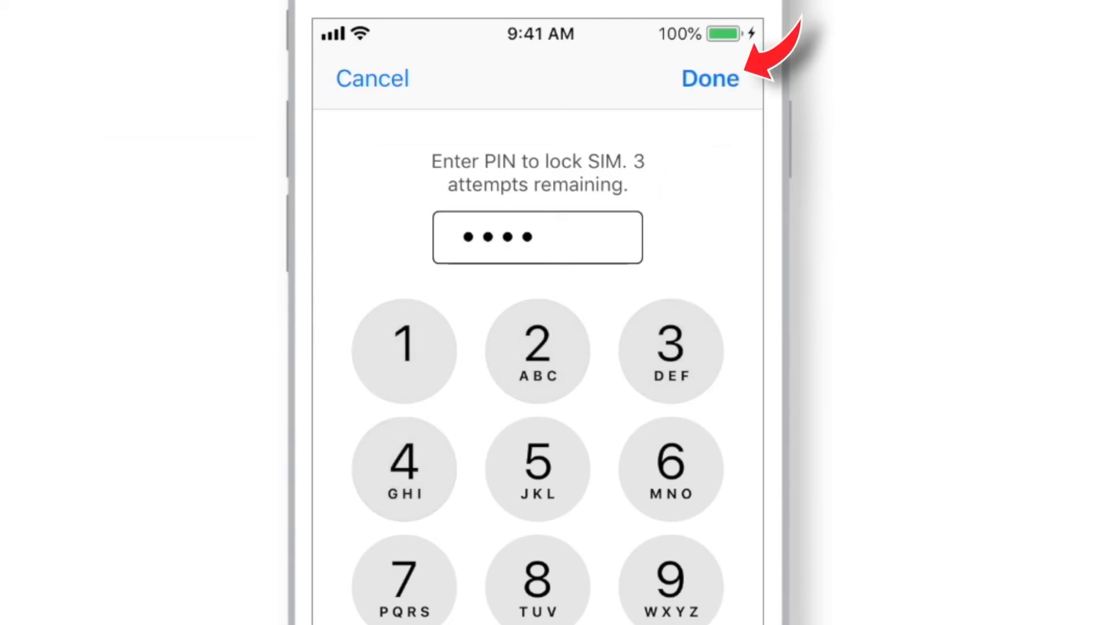
left_click(709, 78)
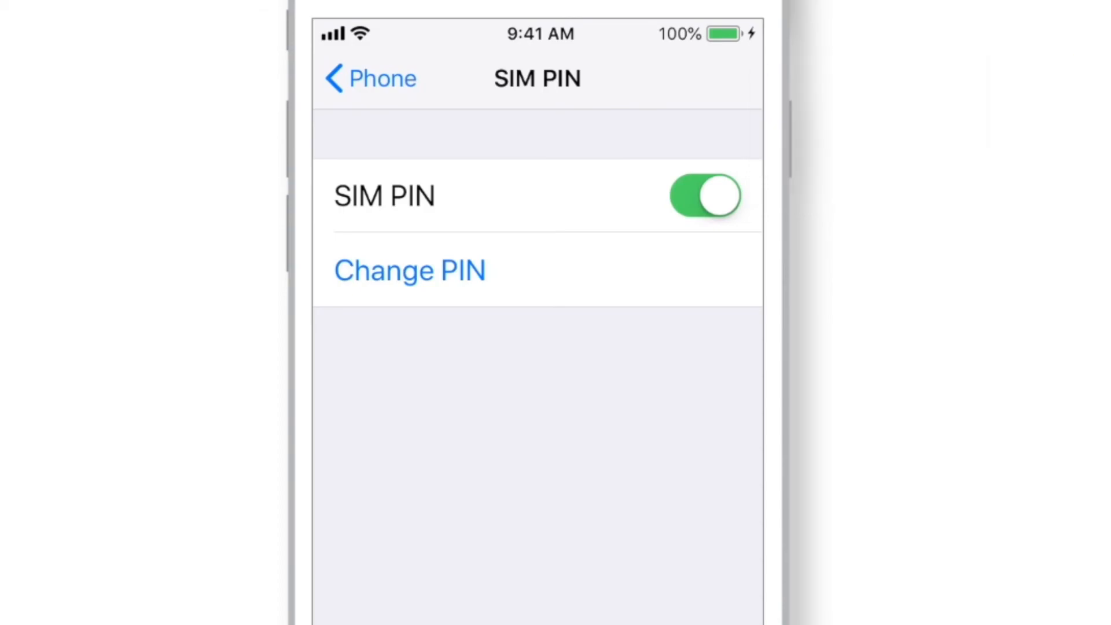
left_click(704, 196)
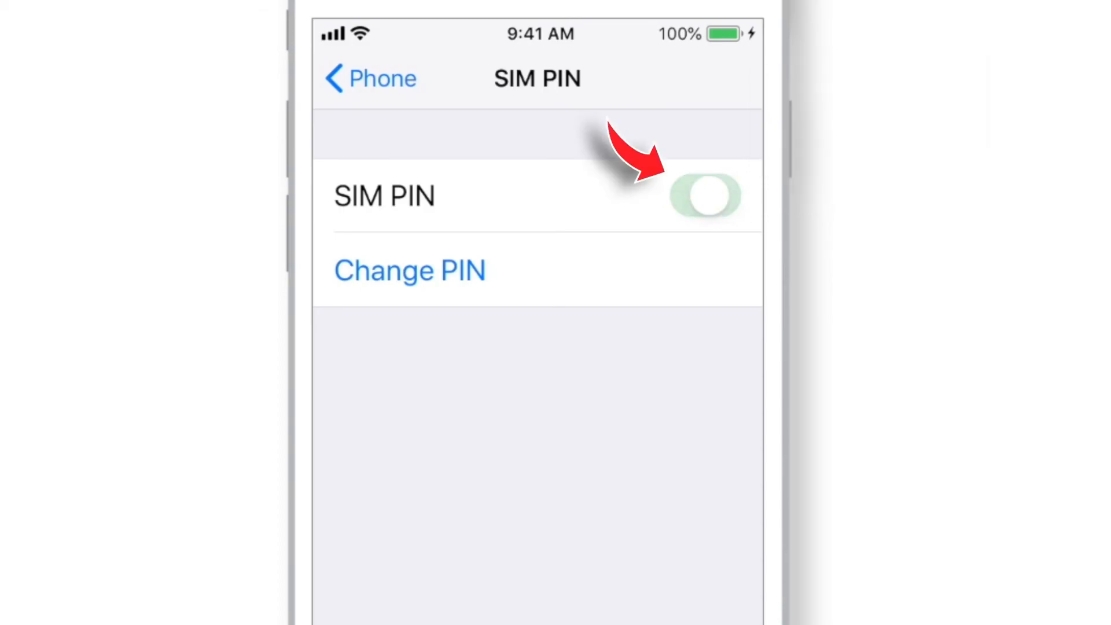
left_click(704, 195)
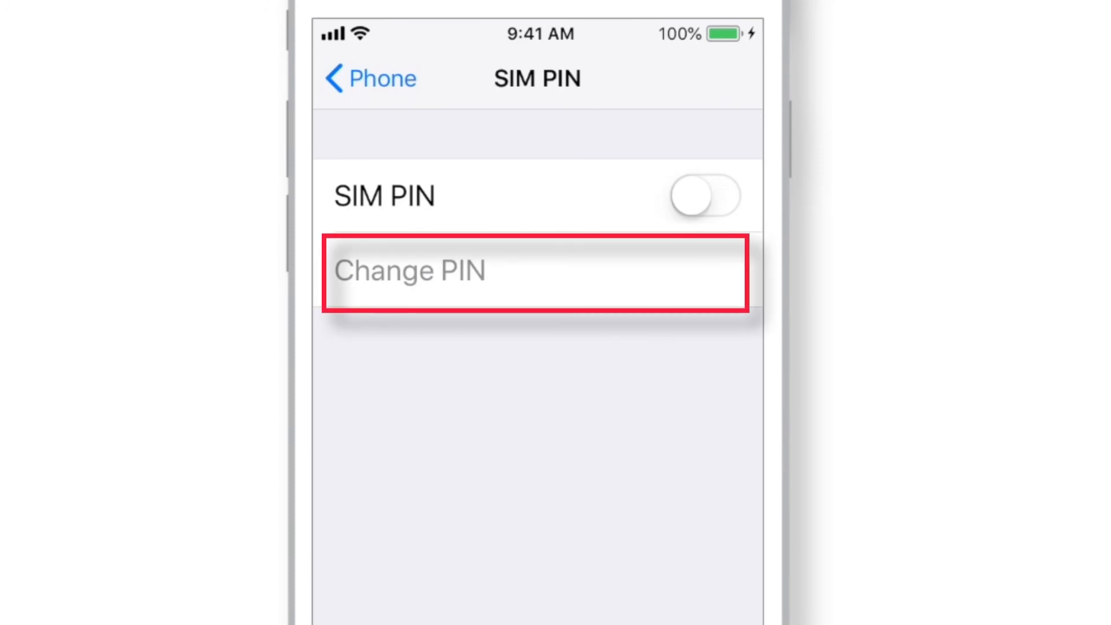